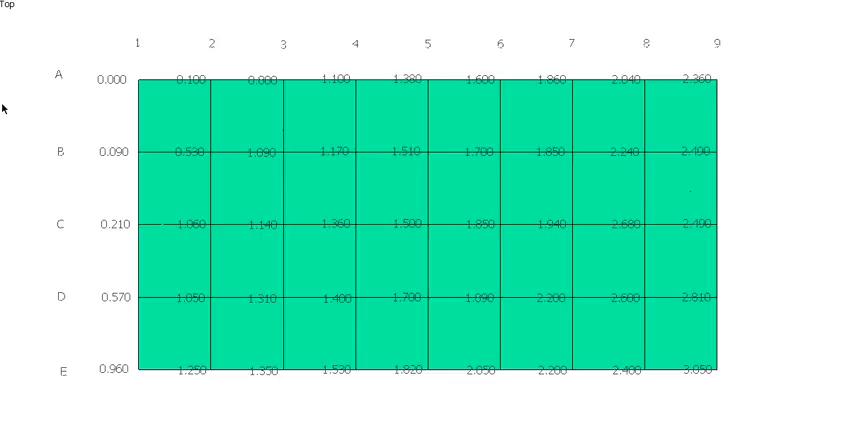
{"action": "mouse_move", "coordinate": [492, 95]}
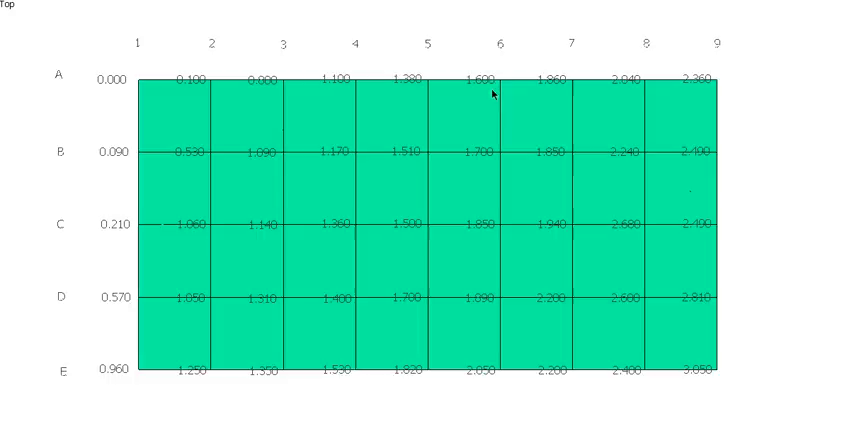
{"action": "mouse_move", "coordinate": [690, 160]}
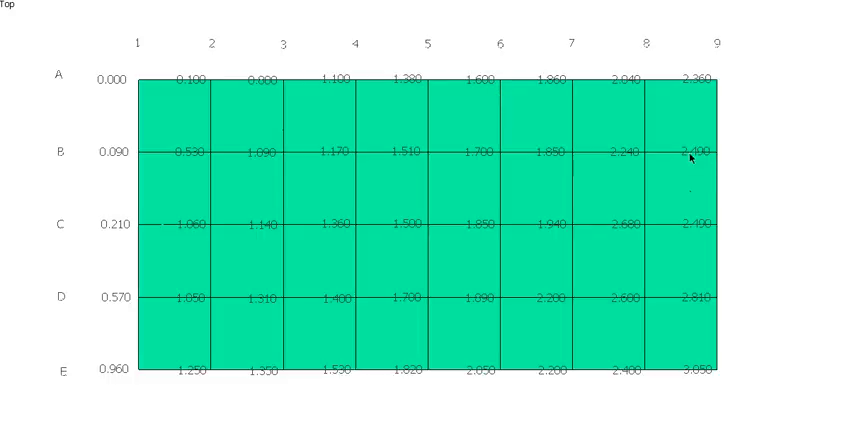
{"action": "mouse_move", "coordinate": [688, 158]}
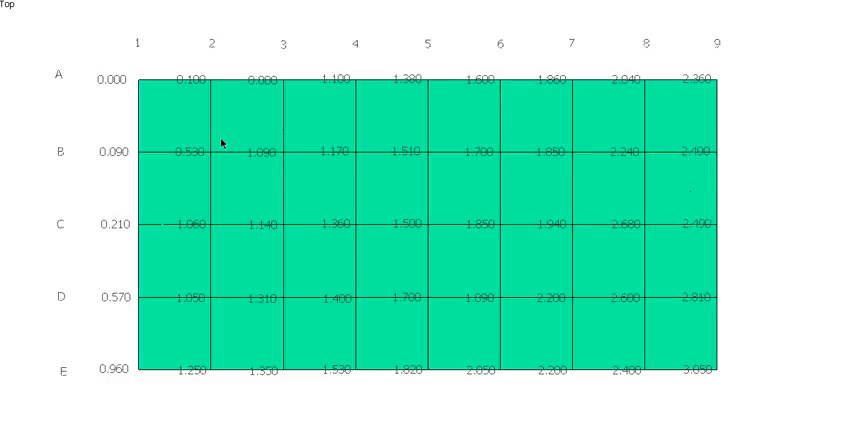
{"action": "mouse_move", "coordinate": [272, 20]}
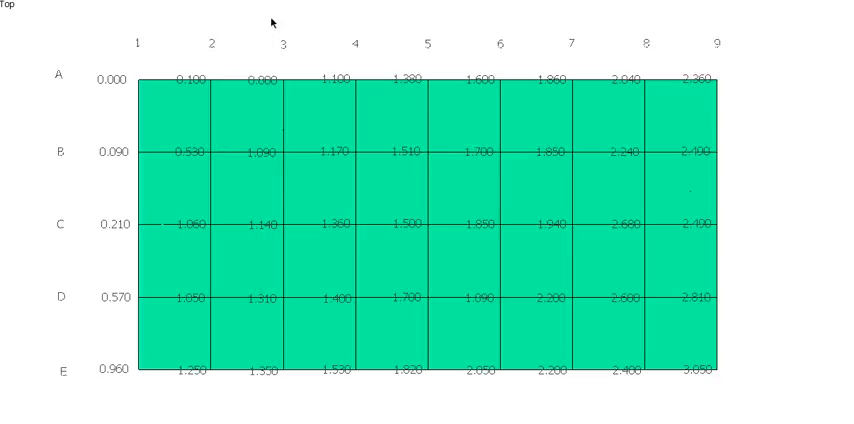
{"action": "mouse_move", "coordinate": [271, 10]}
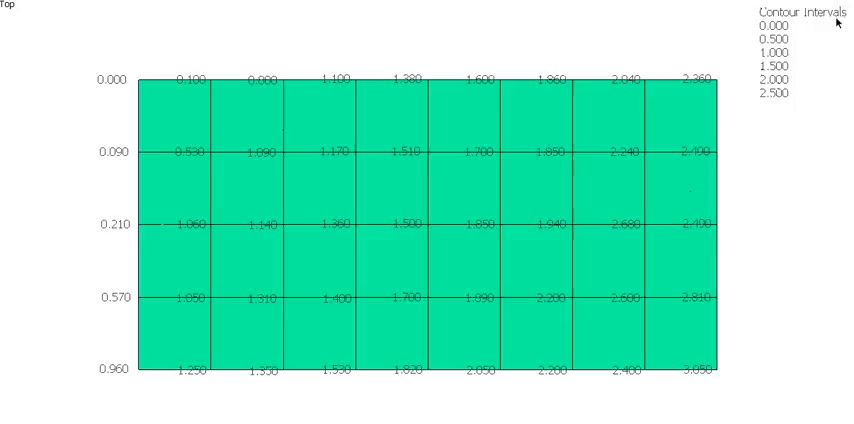
{"action": "mouse_move", "coordinate": [790, 28]}
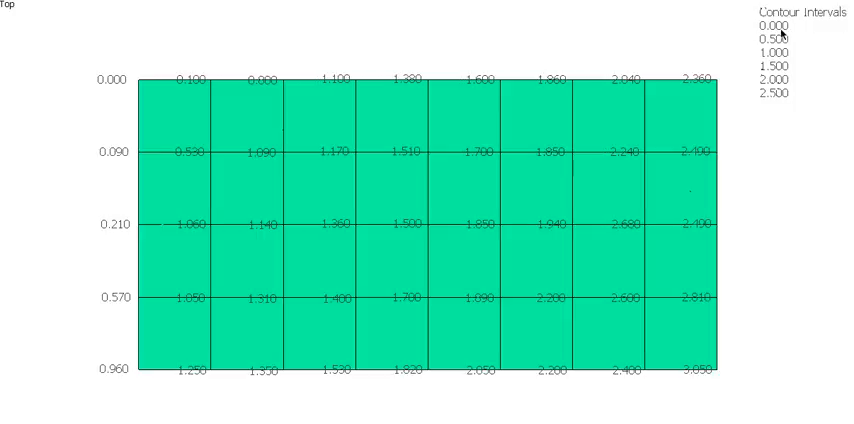
{"action": "mouse_move", "coordinate": [772, 48]}
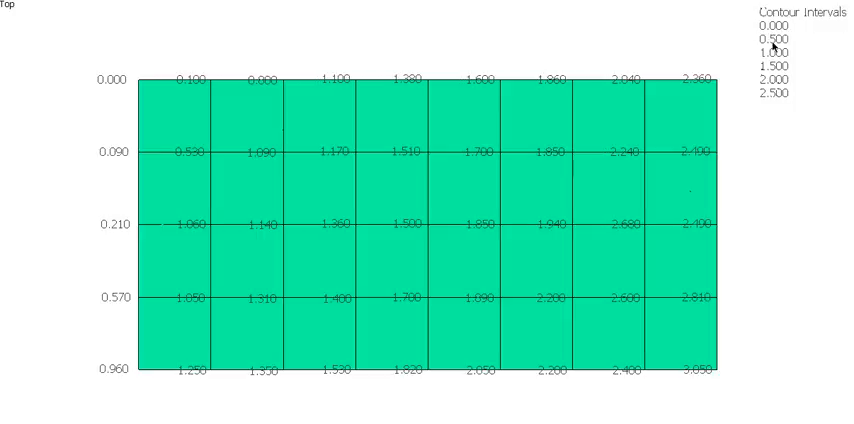
{"action": "mouse_move", "coordinate": [783, 107]}
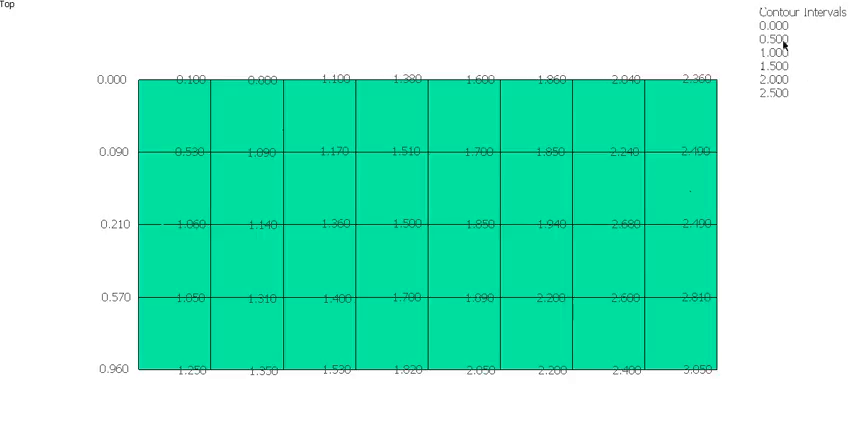
{"action": "mouse_move", "coordinate": [708, 37]}
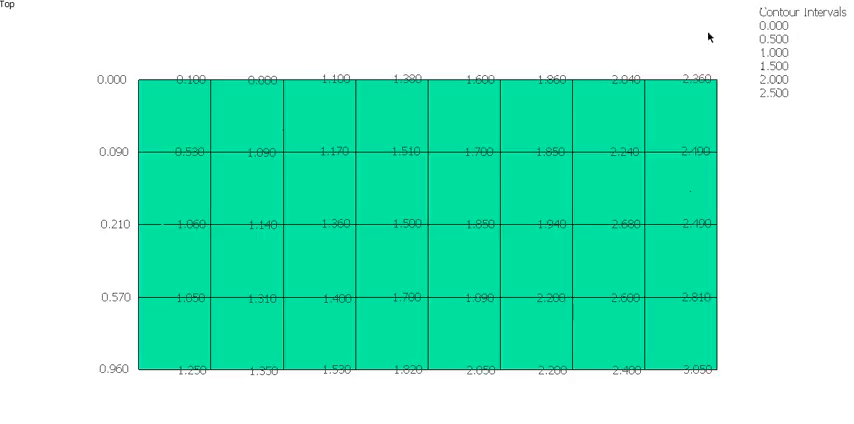
{"action": "mouse_move", "coordinate": [168, 66]}
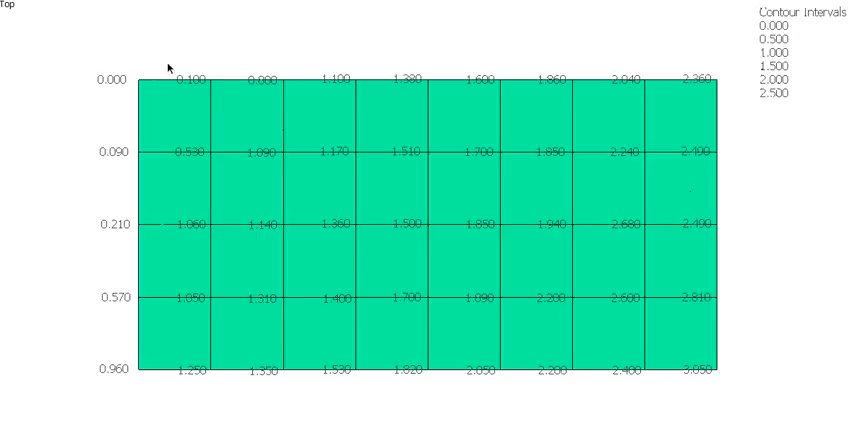
{"action": "mouse_move", "coordinate": [218, 77]}
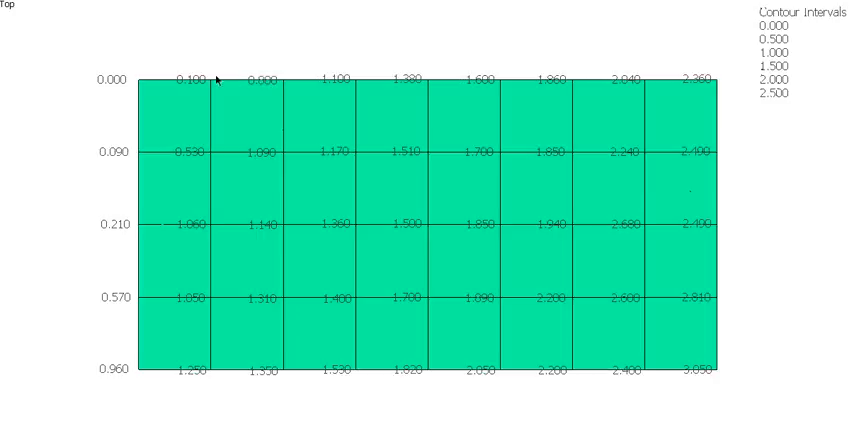
{"action": "mouse_move", "coordinate": [258, 85]}
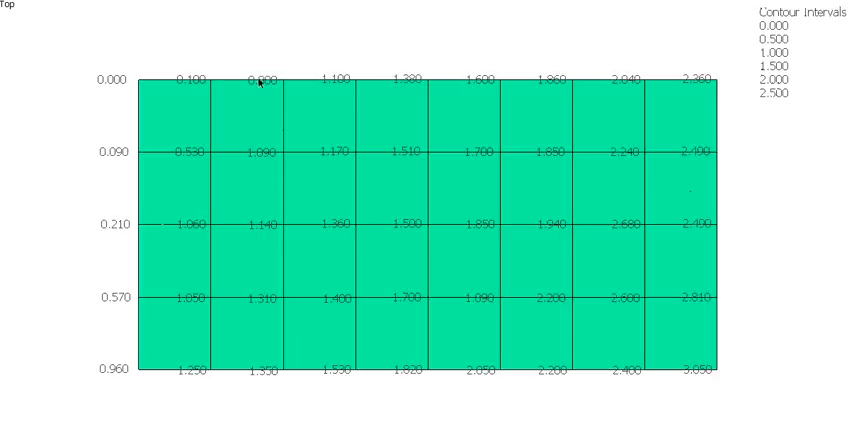
{"action": "mouse_move", "coordinate": [283, 81]}
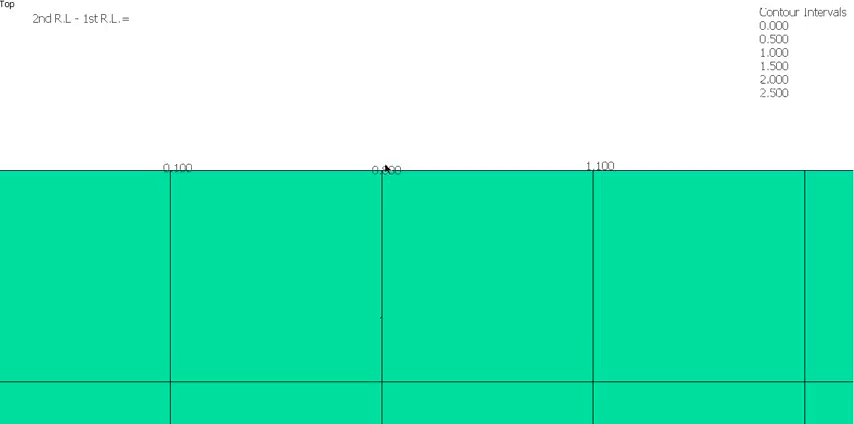
{"action": "mouse_move", "coordinate": [188, 165]}
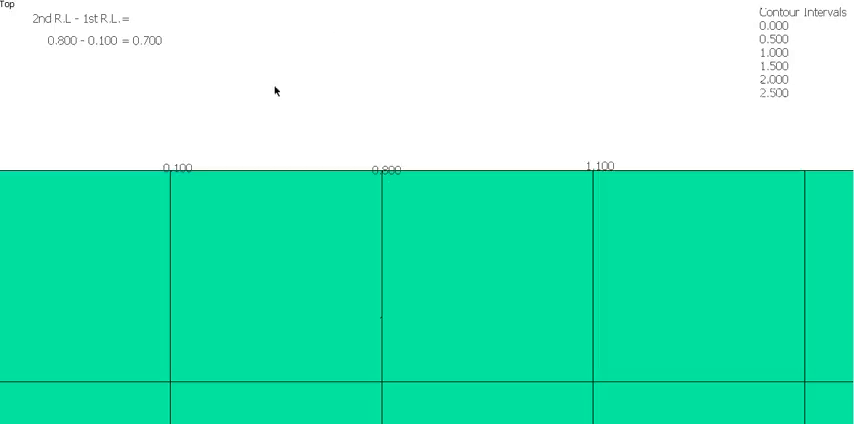
{"action": "mouse_move", "coordinate": [372, 176]}
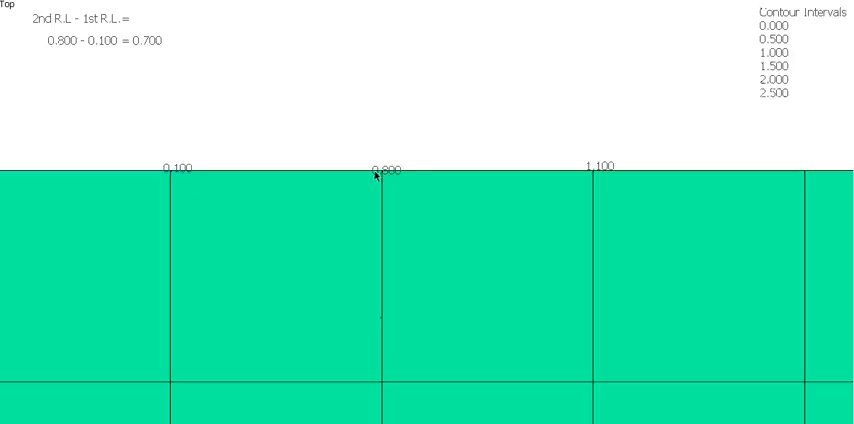
{"action": "mouse_move", "coordinate": [277, 172]}
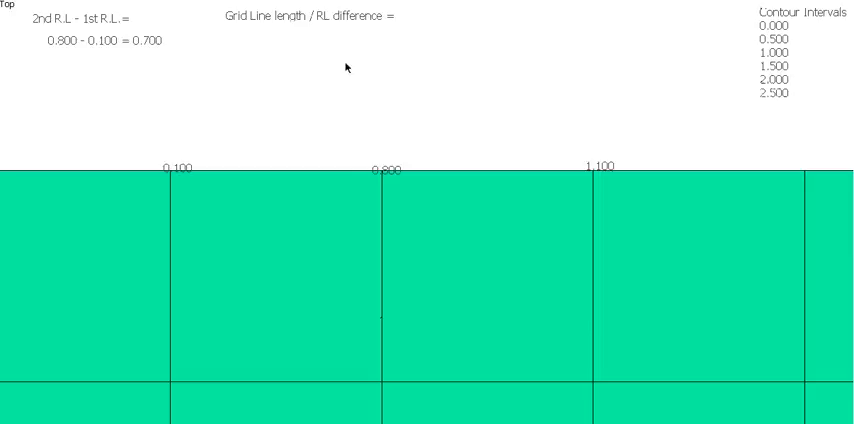
{"action": "mouse_move", "coordinate": [180, 216]}
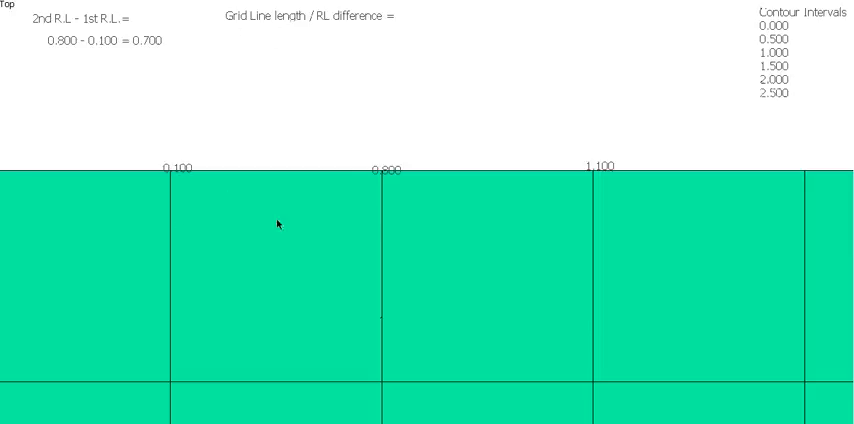
{"action": "mouse_move", "coordinate": [385, 238]}
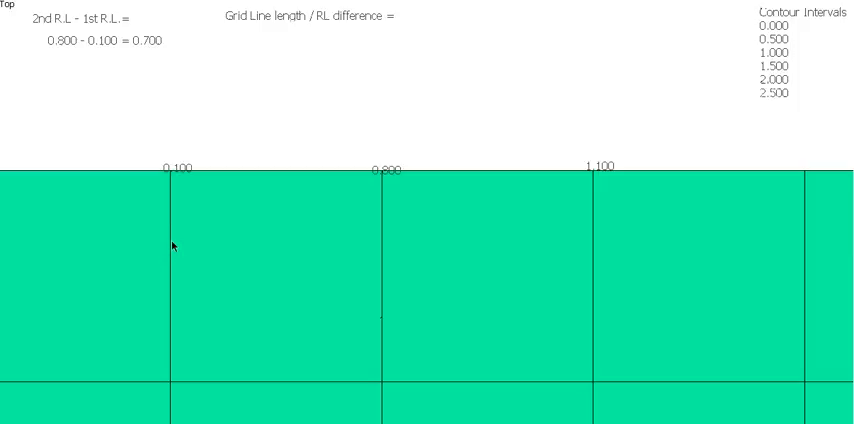
{"action": "mouse_move", "coordinate": [362, 240]}
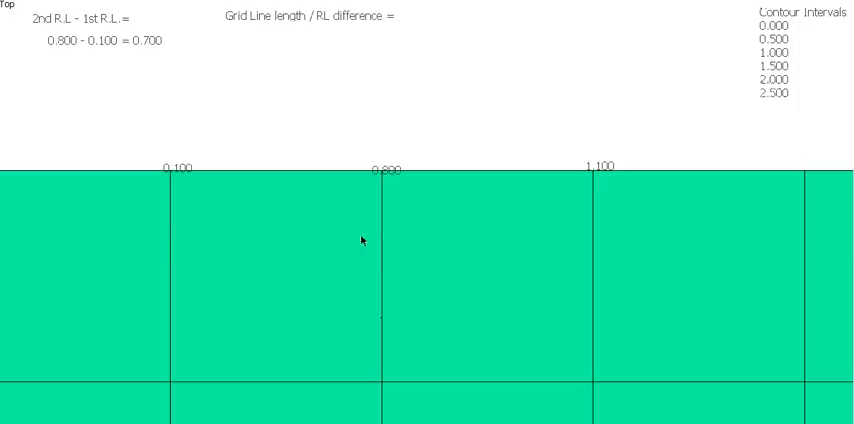
{"action": "mouse_move", "coordinate": [362, 240]}
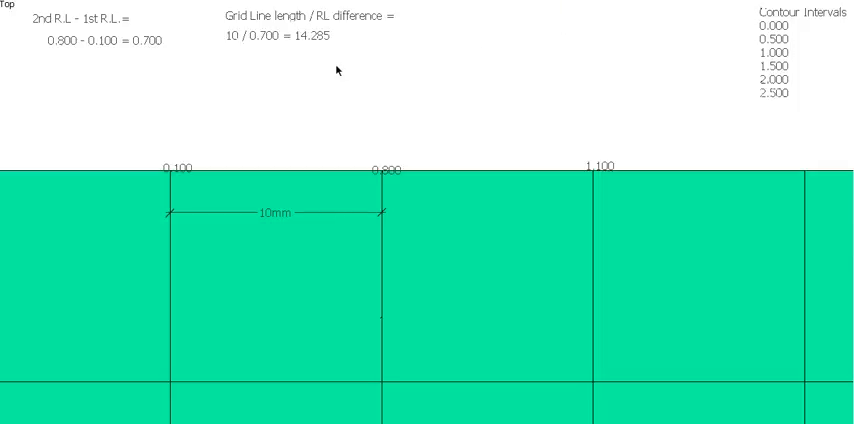
{"action": "mouse_move", "coordinate": [253, 43]}
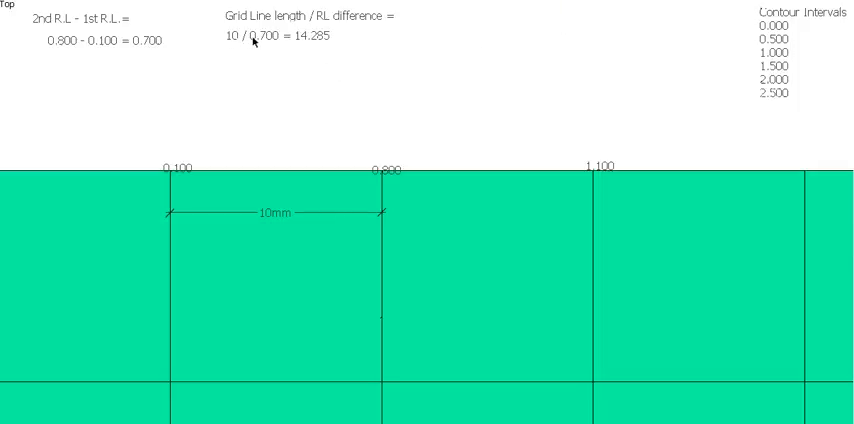
{"action": "mouse_move", "coordinate": [152, 47]}
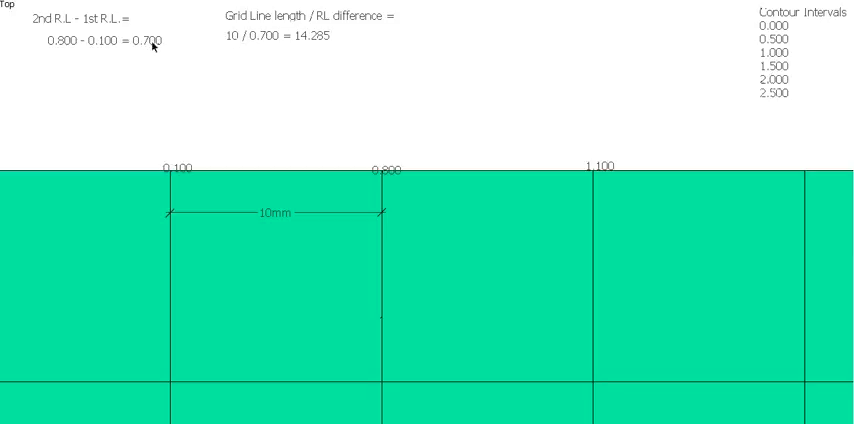
{"action": "mouse_move", "coordinate": [148, 51]}
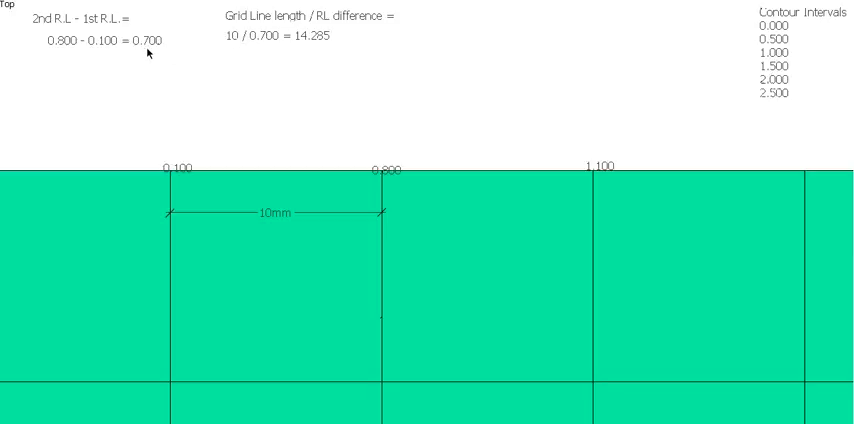
{"action": "mouse_move", "coordinate": [298, 48]}
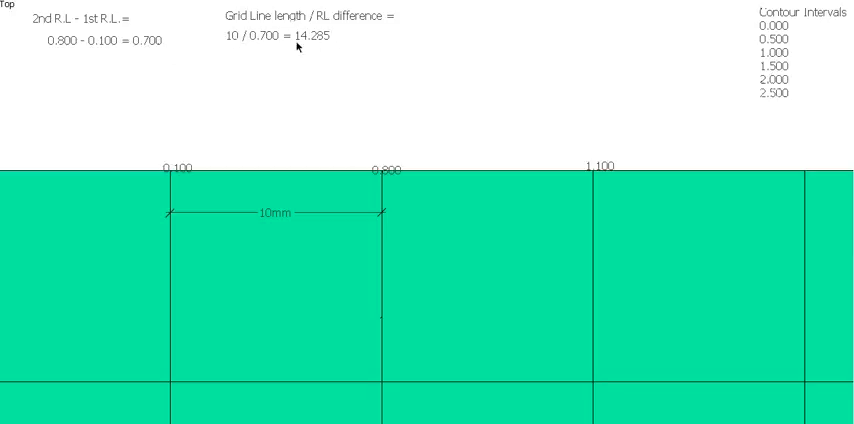
{"action": "mouse_move", "coordinate": [325, 48]}
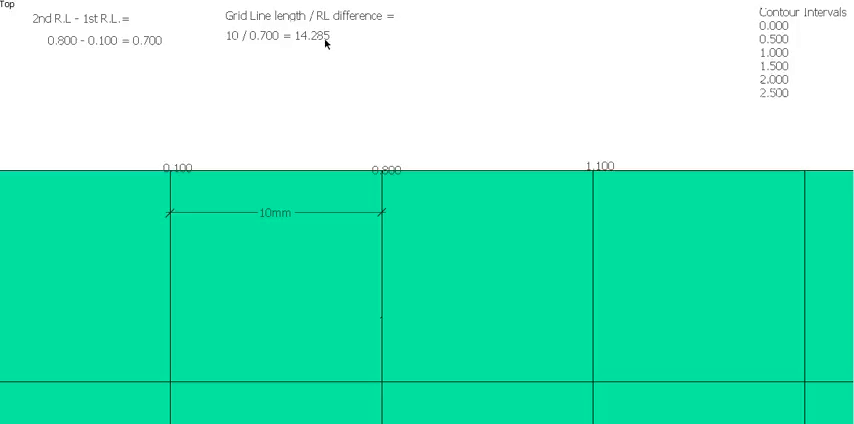
{"action": "mouse_move", "coordinate": [329, 45]}
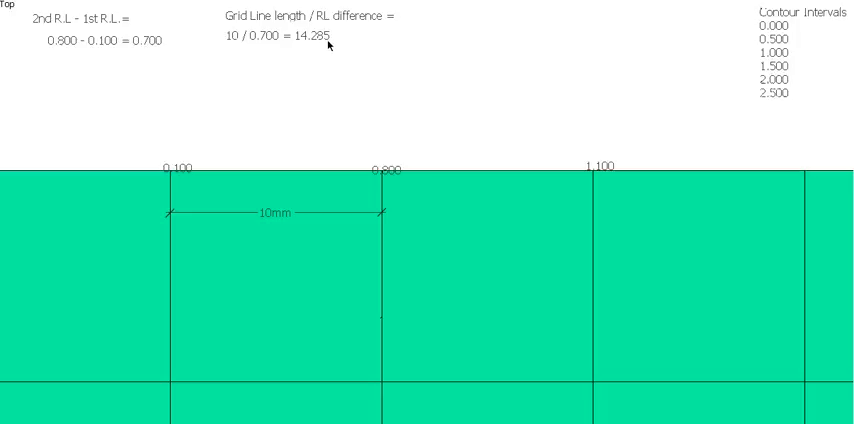
{"action": "mouse_move", "coordinate": [329, 45]}
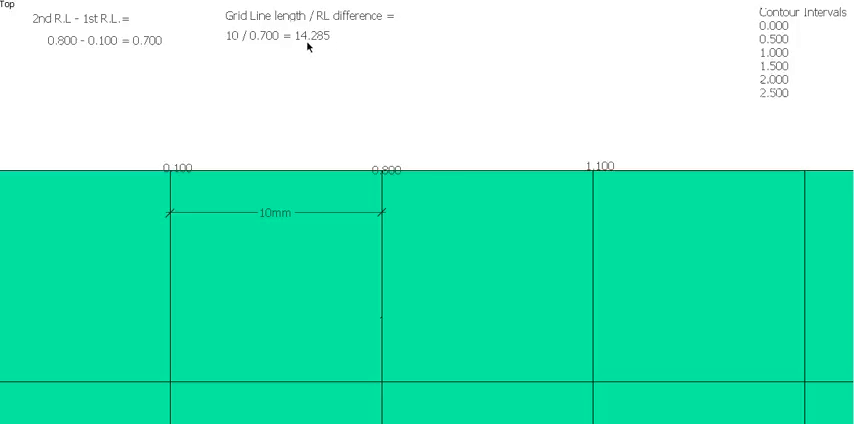
{"action": "mouse_move", "coordinate": [247, 197]}
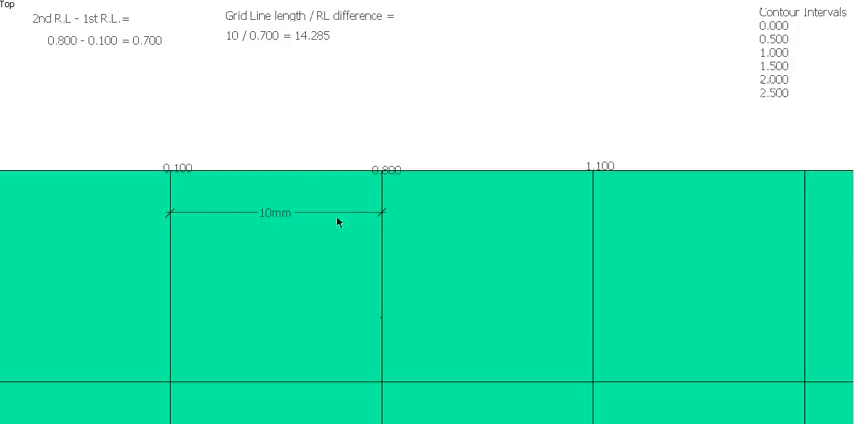
{"action": "mouse_move", "coordinate": [337, 47]}
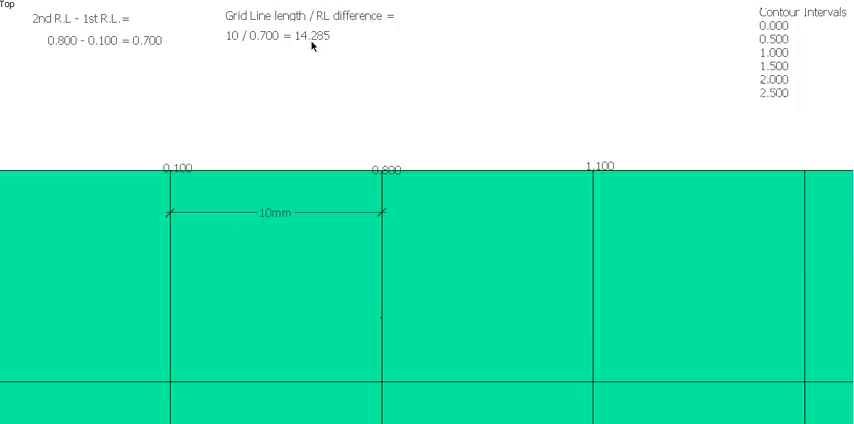
{"action": "mouse_move", "coordinate": [308, 47]}
{"action": "type", "text": "1st R.L. - Contour R.L. ="}
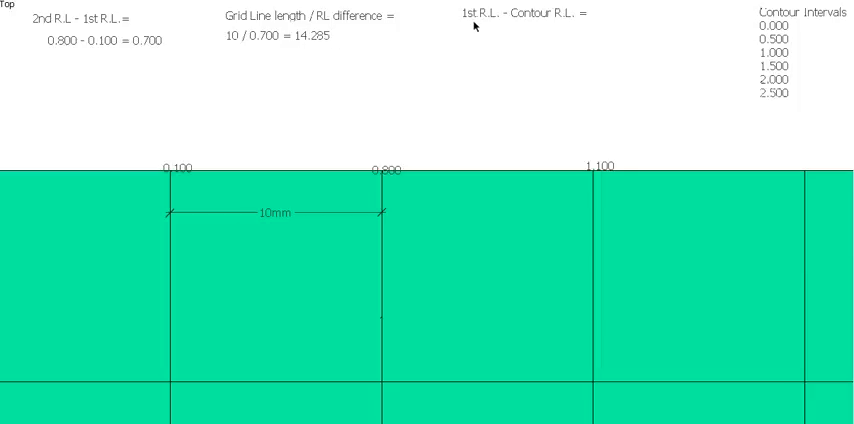
{"action": "mouse_move", "coordinate": [182, 159]}
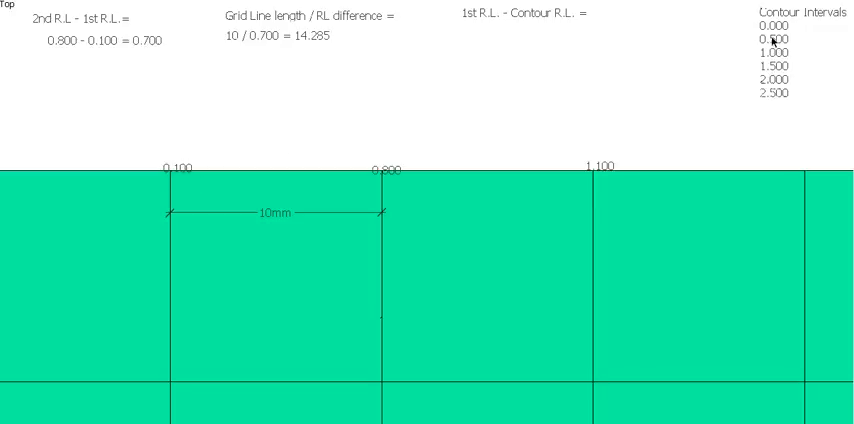
{"action": "mouse_move", "coordinate": [307, 179]}
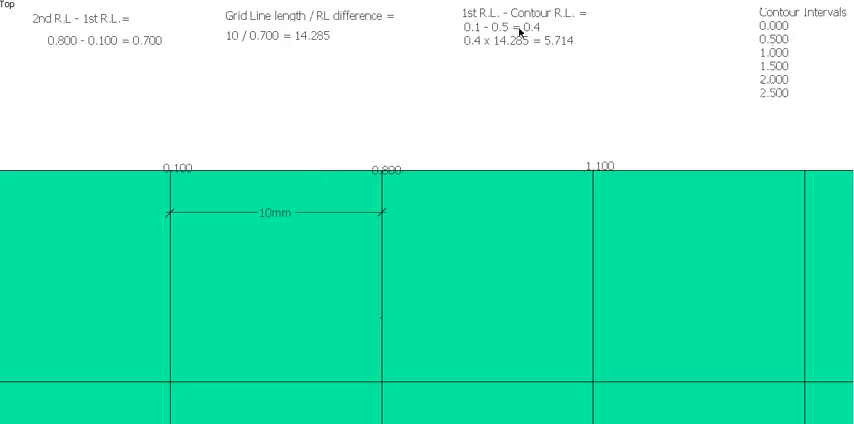
{"action": "mouse_move", "coordinate": [175, 172]}
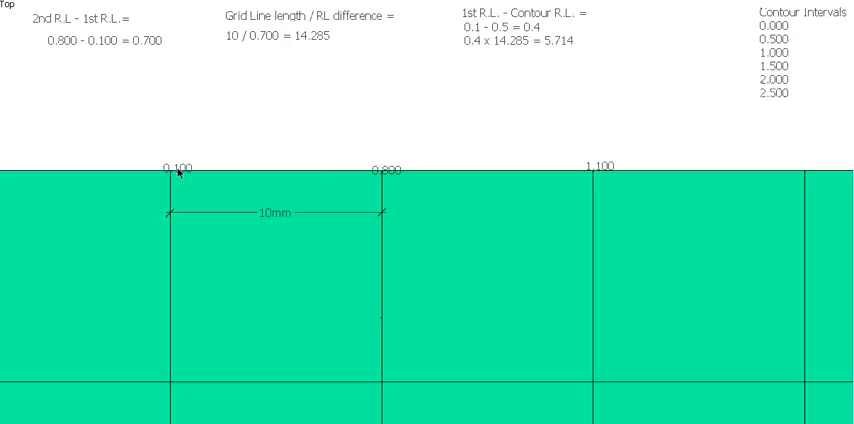
{"action": "mouse_move", "coordinate": [505, 68]}
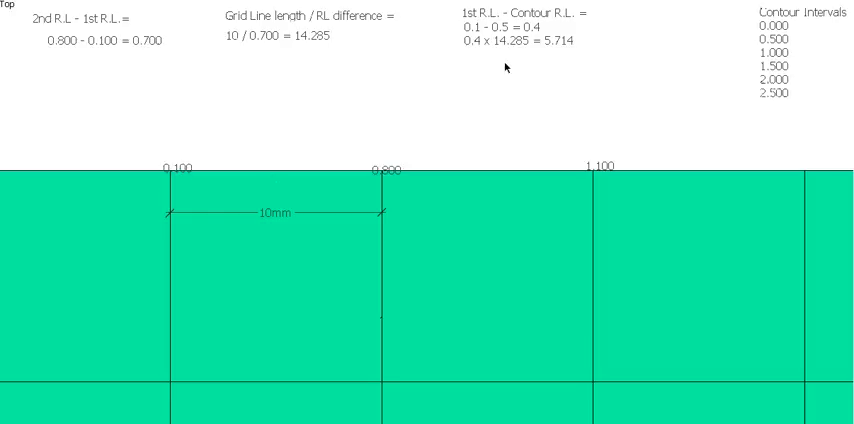
{"action": "mouse_move", "coordinate": [300, 33]}
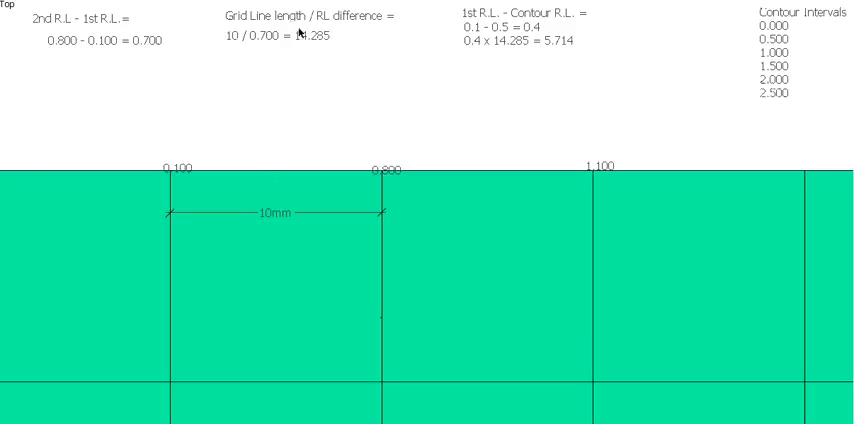
{"action": "mouse_move", "coordinate": [323, 42]}
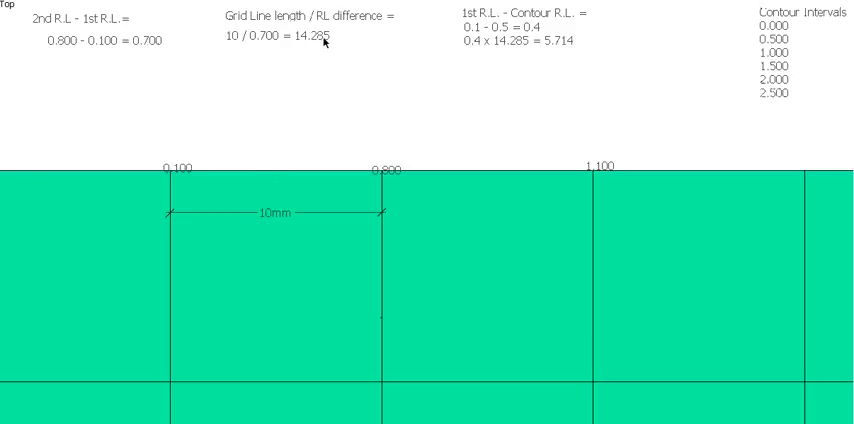
{"action": "mouse_move", "coordinate": [553, 50]}
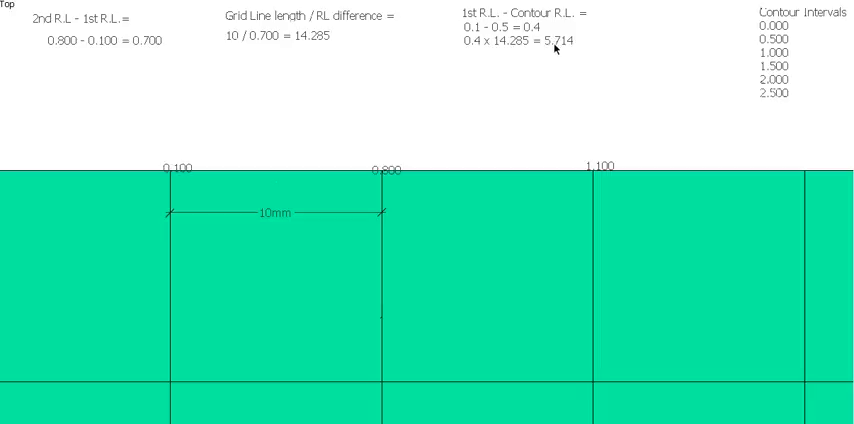
{"action": "mouse_move", "coordinate": [551, 45]}
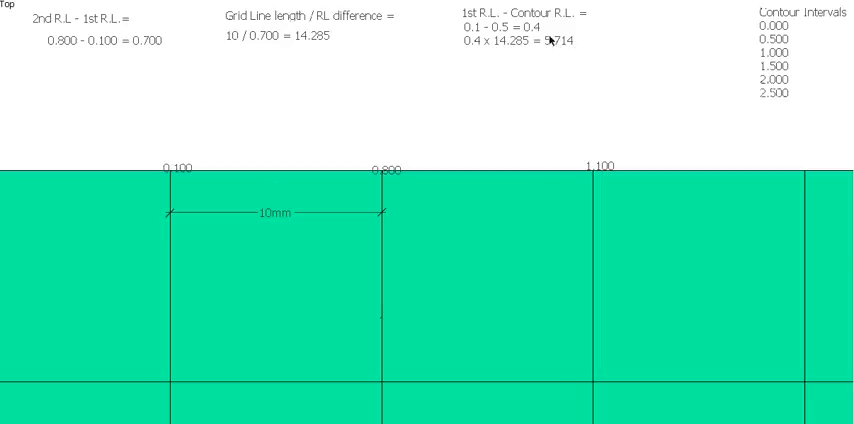
{"action": "mouse_move", "coordinate": [224, 148]}
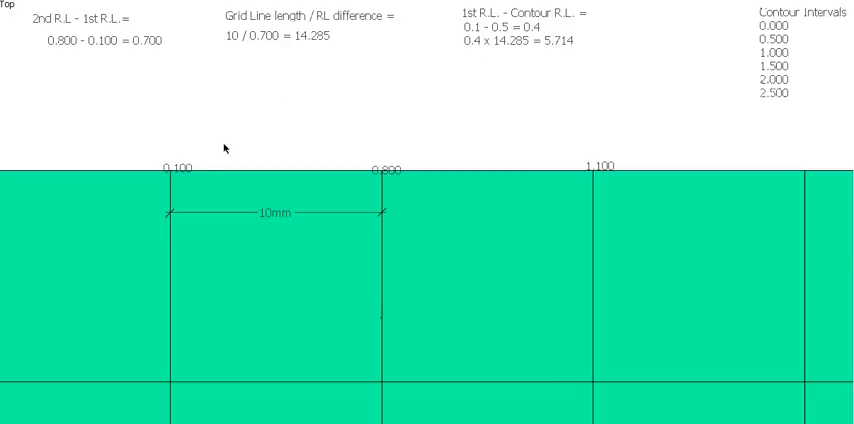
{"action": "mouse_move", "coordinate": [170, 175]}
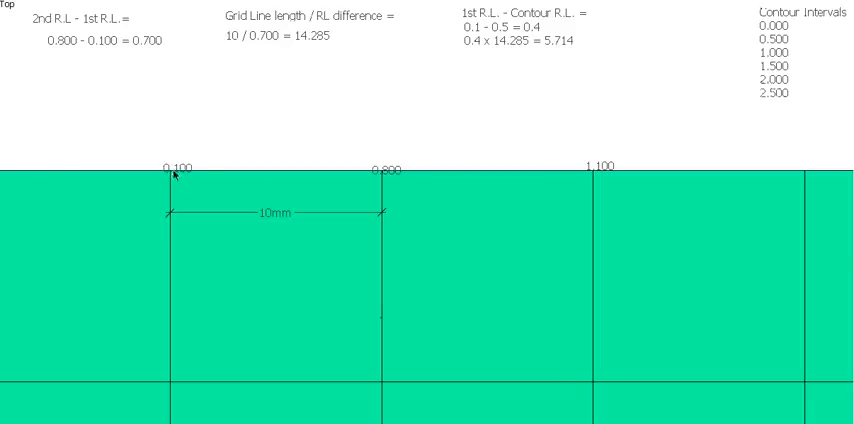
{"action": "mouse_move", "coordinate": [318, 167]}
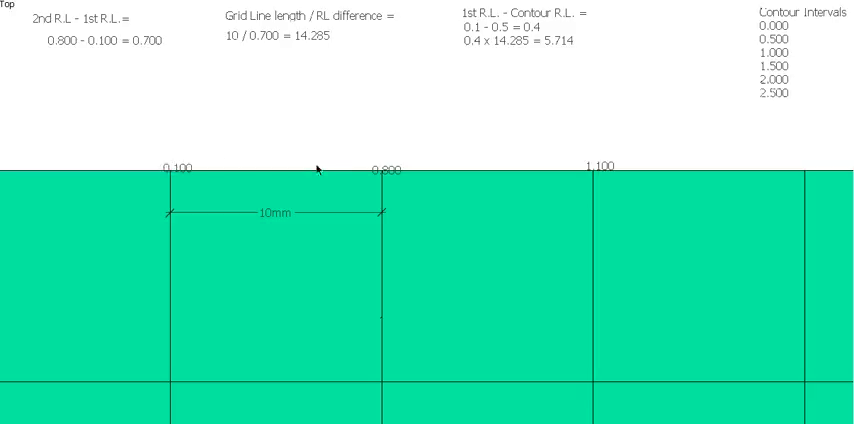
{"action": "mouse_move", "coordinate": [317, 168]}
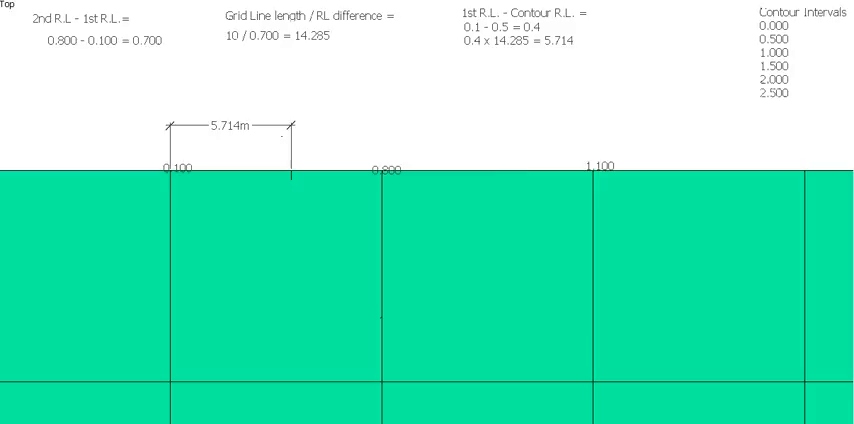
{"action": "mouse_move", "coordinate": [290, 178]}
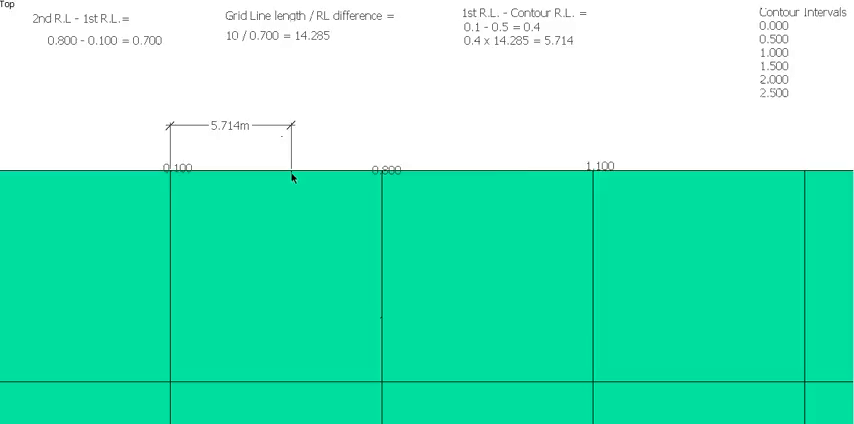
{"action": "mouse_move", "coordinate": [720, 2]}
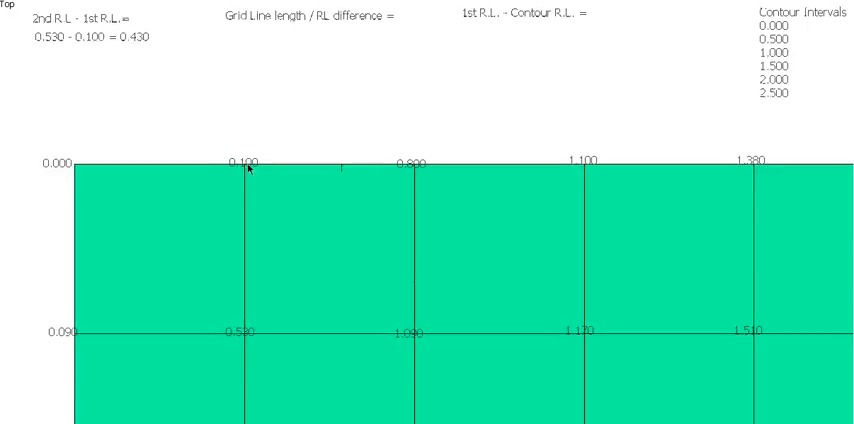
{"action": "mouse_move", "coordinate": [372, 315]}
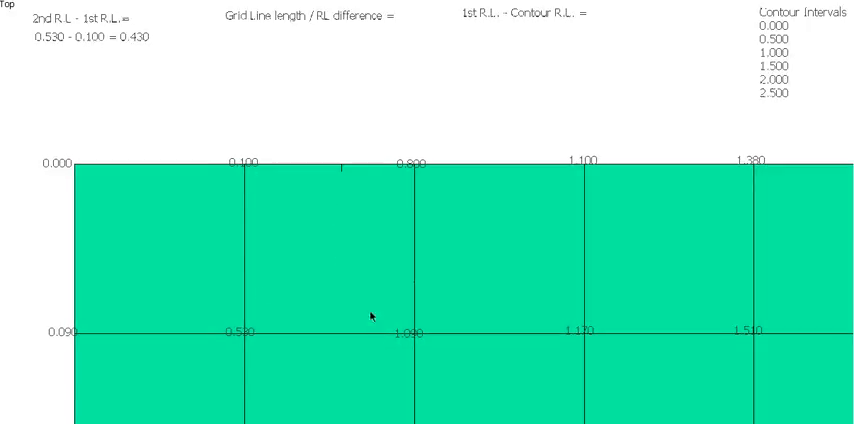
{"action": "mouse_move", "coordinate": [339, 336]}
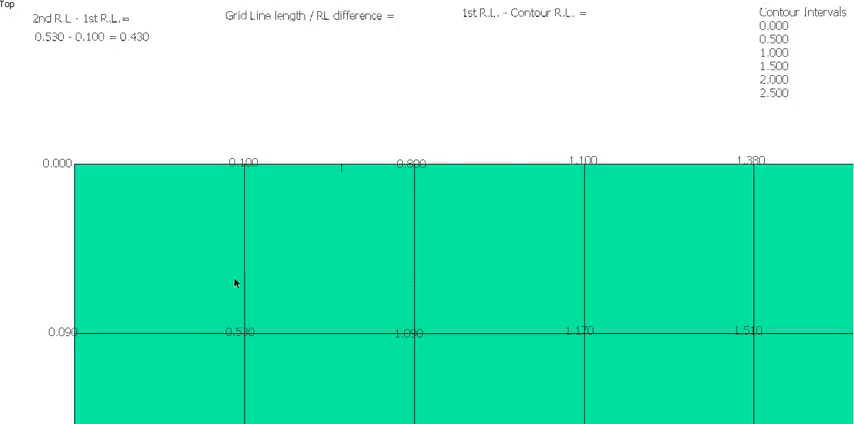
{"action": "mouse_move", "coordinate": [266, 326]}
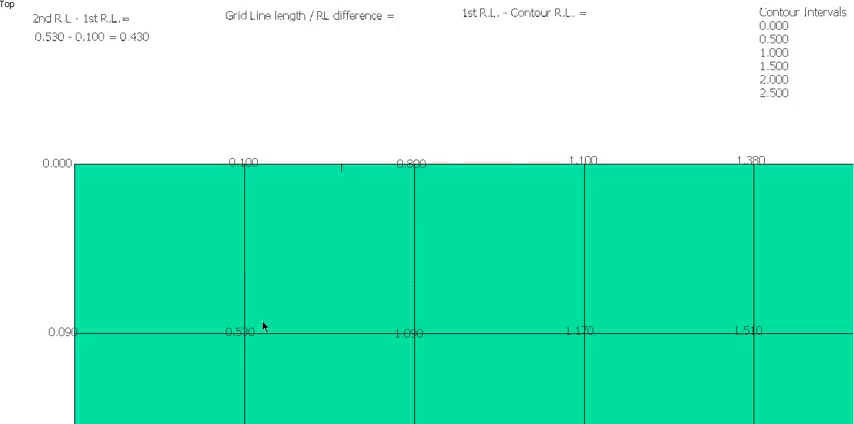
{"action": "mouse_move", "coordinate": [166, 126]}
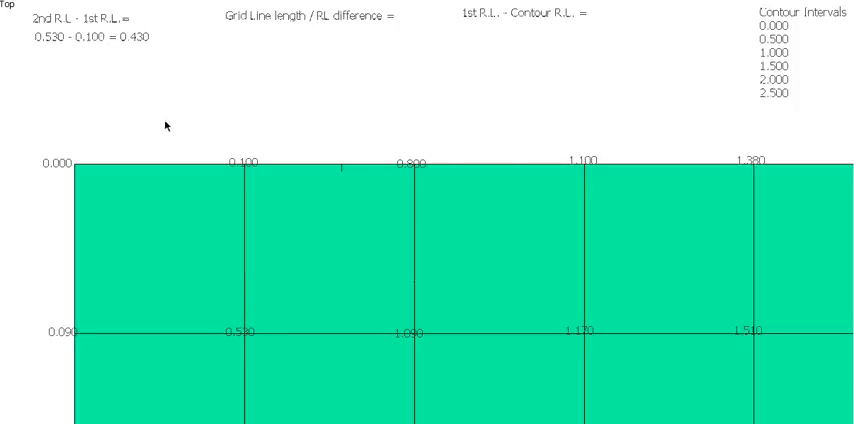
{"action": "mouse_move", "coordinate": [137, 48]}
{"action": "type", "text": "10 / 0.430 = 23.256"}
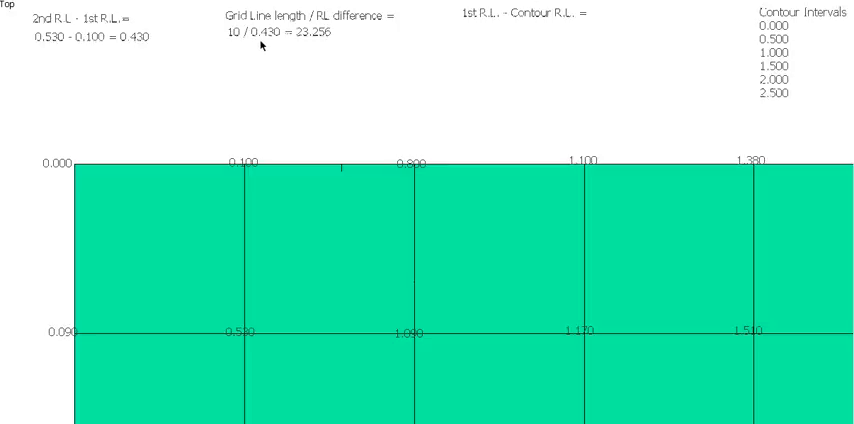
{"action": "mouse_move", "coordinate": [266, 44]}
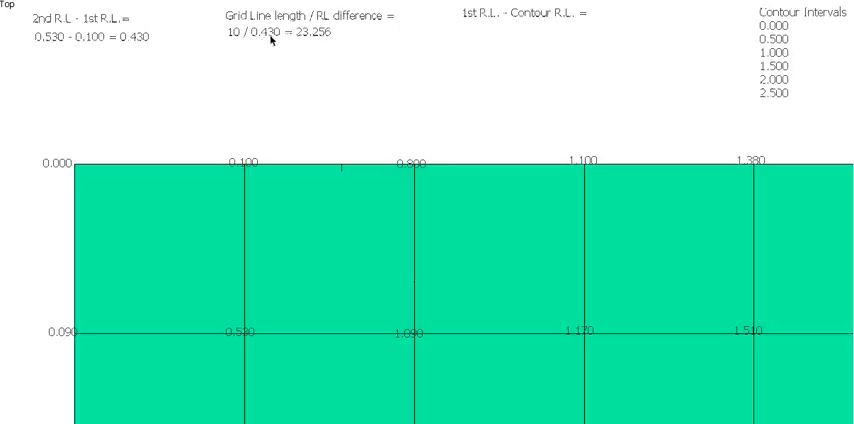
{"action": "mouse_move", "coordinate": [313, 48]}
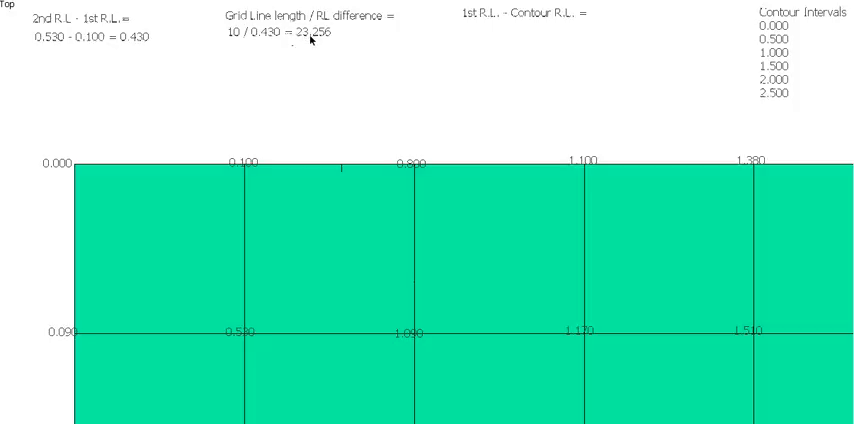
{"action": "mouse_move", "coordinate": [330, 37]}
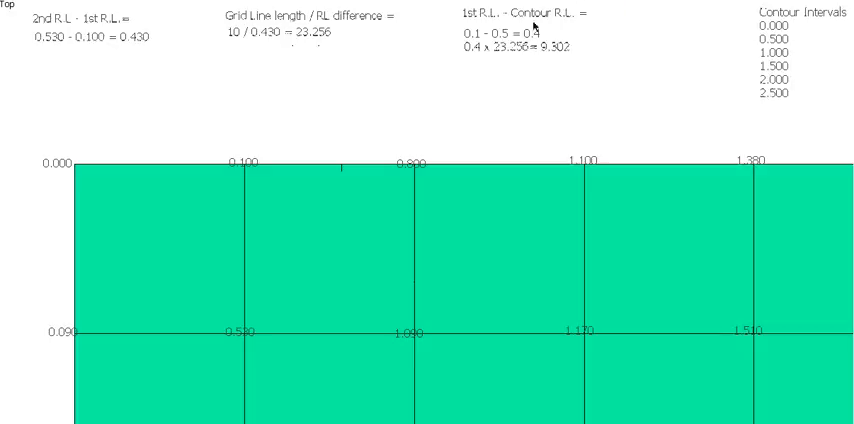
{"action": "mouse_move", "coordinate": [530, 15]}
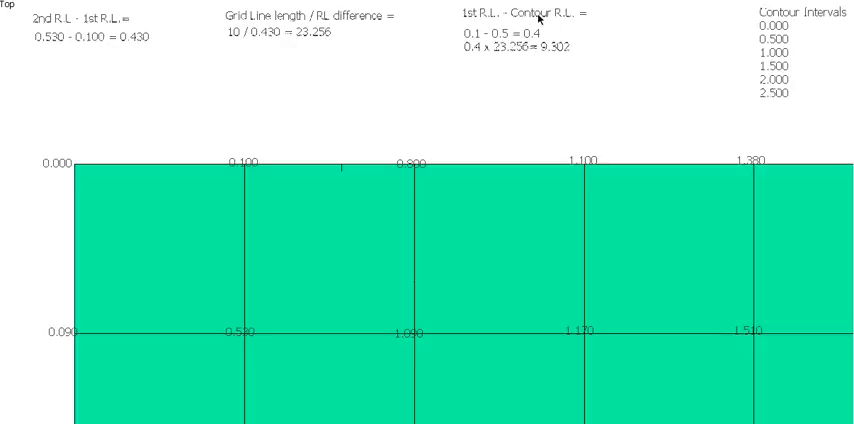
{"action": "mouse_move", "coordinate": [545, 35]}
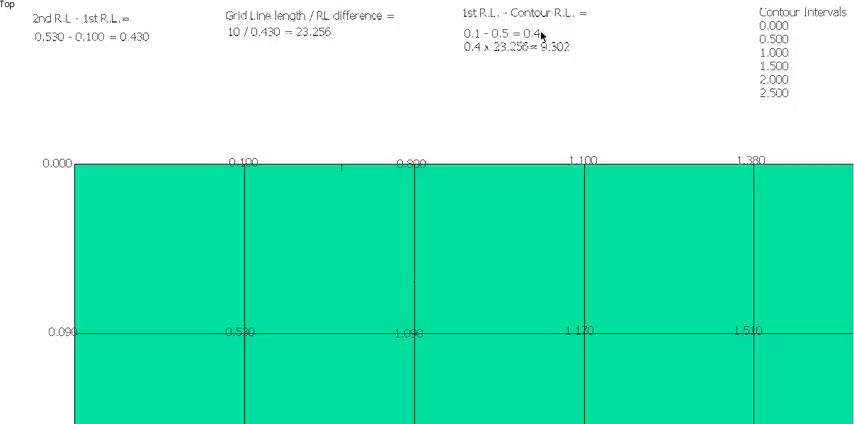
{"action": "mouse_move", "coordinate": [517, 82]}
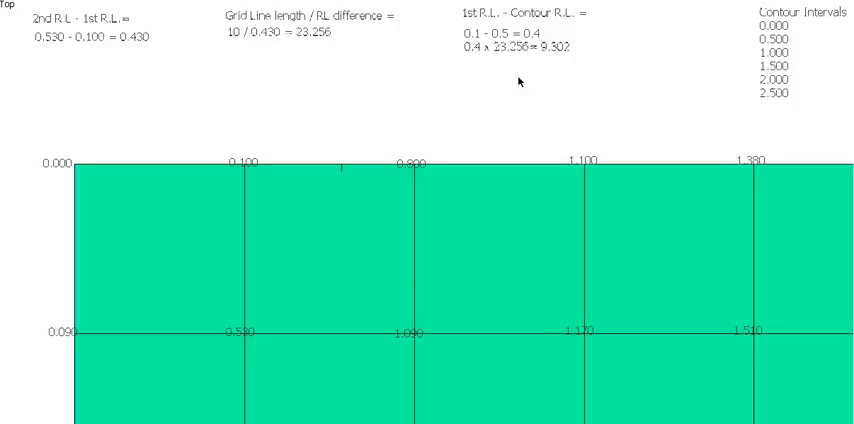
{"action": "mouse_move", "coordinate": [492, 52]}
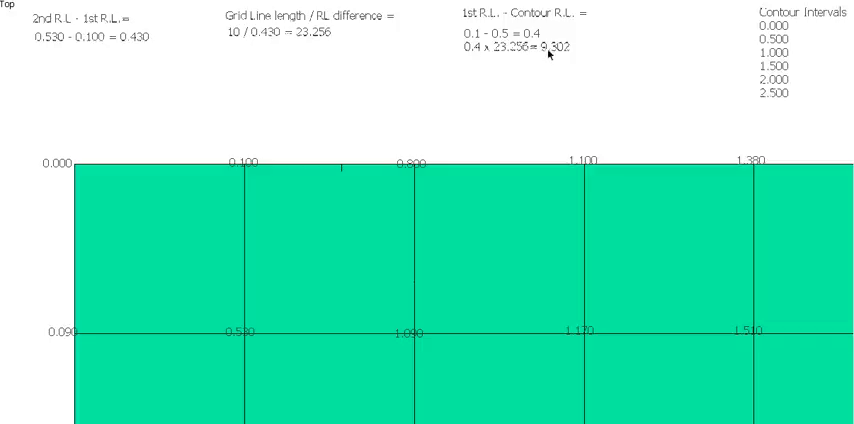
{"action": "mouse_move", "coordinate": [255, 170]}
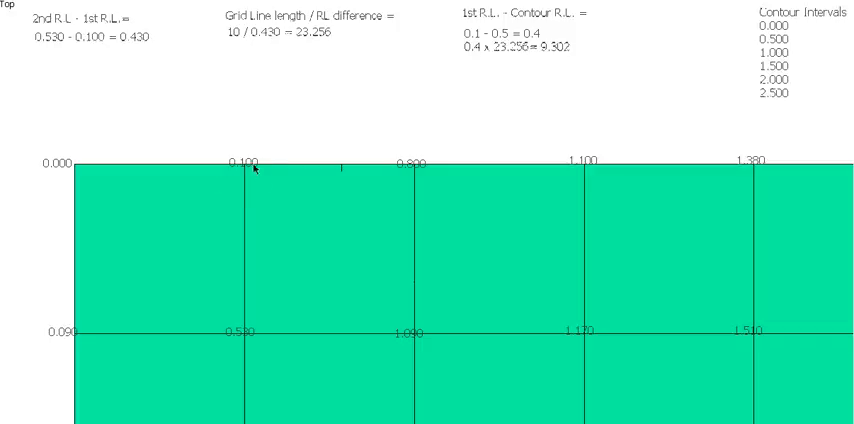
{"action": "mouse_move", "coordinate": [248, 307]}
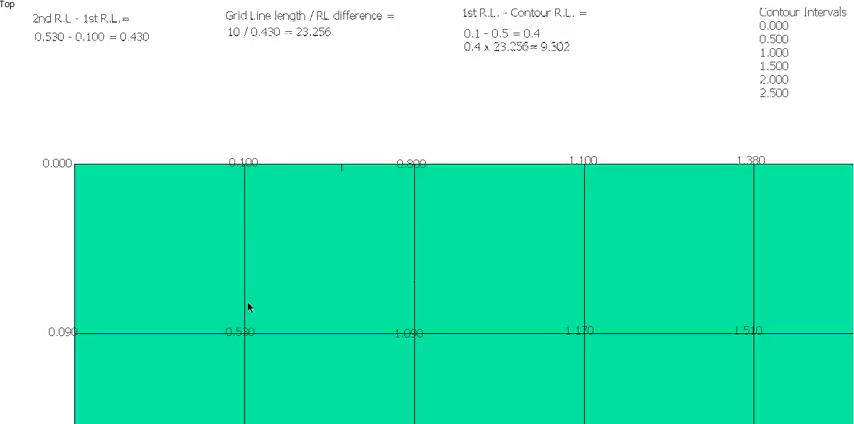
{"action": "mouse_move", "coordinate": [622, 8]}
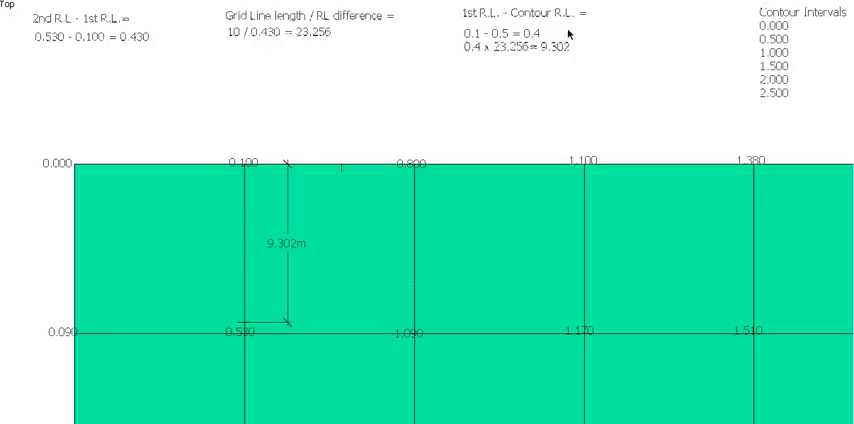
{"action": "mouse_move", "coordinate": [467, 40]}
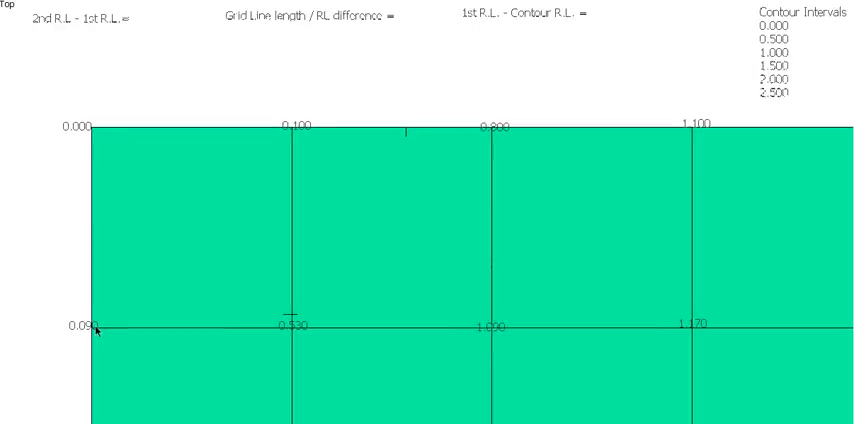
{"action": "mouse_move", "coordinate": [268, 341]}
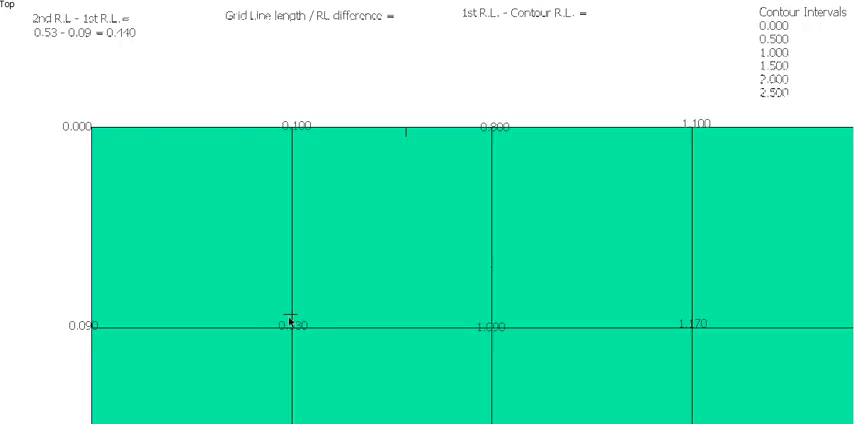
{"action": "mouse_move", "coordinate": [84, 300]}
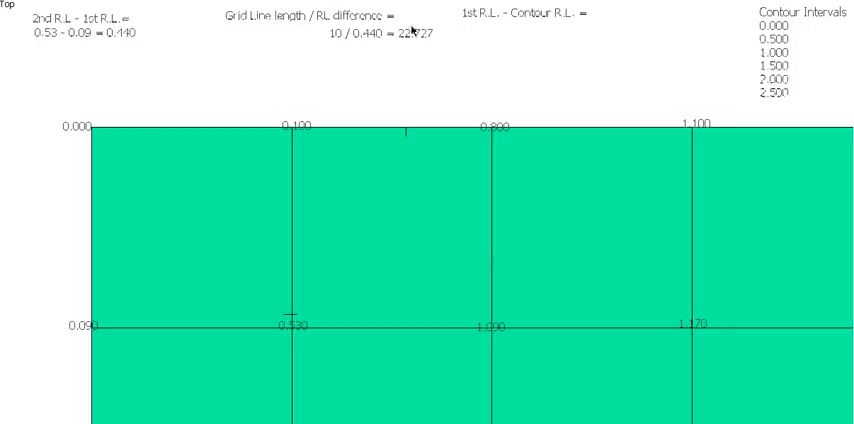
{"action": "mouse_move", "coordinate": [200, 335]}
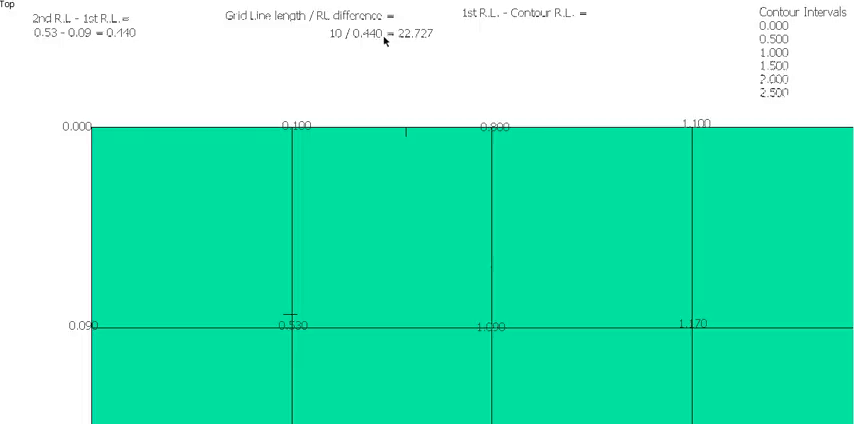
{"action": "mouse_move", "coordinate": [540, 35]}
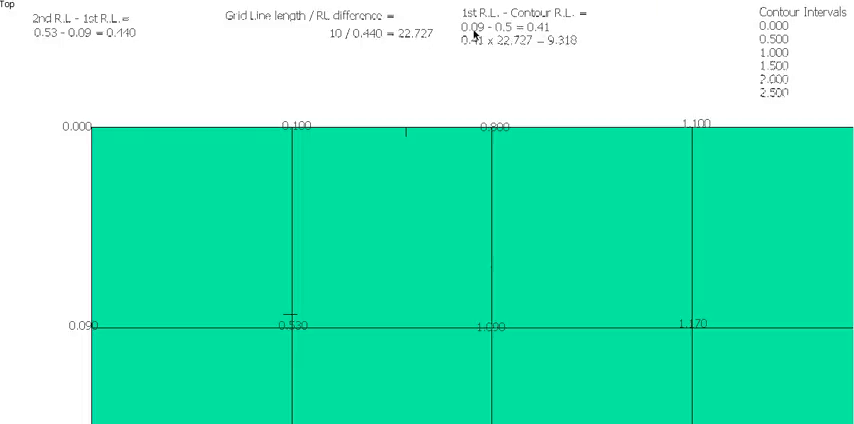
{"action": "mouse_move", "coordinate": [490, 31]}
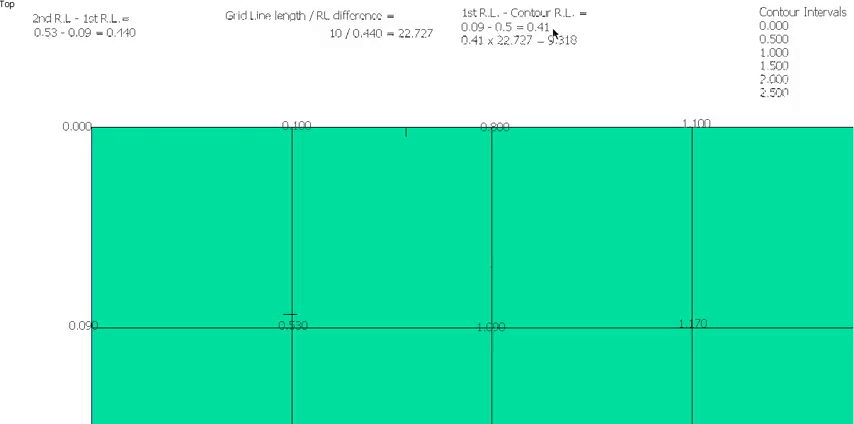
{"action": "mouse_move", "coordinate": [489, 48]}
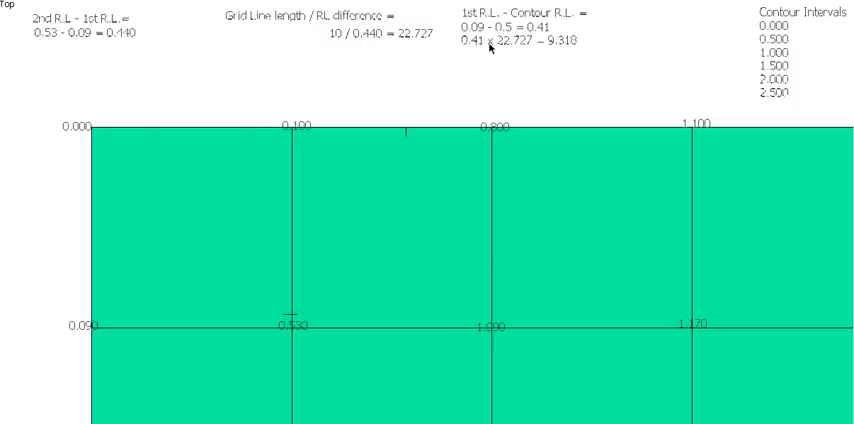
{"action": "mouse_move", "coordinate": [528, 56]}
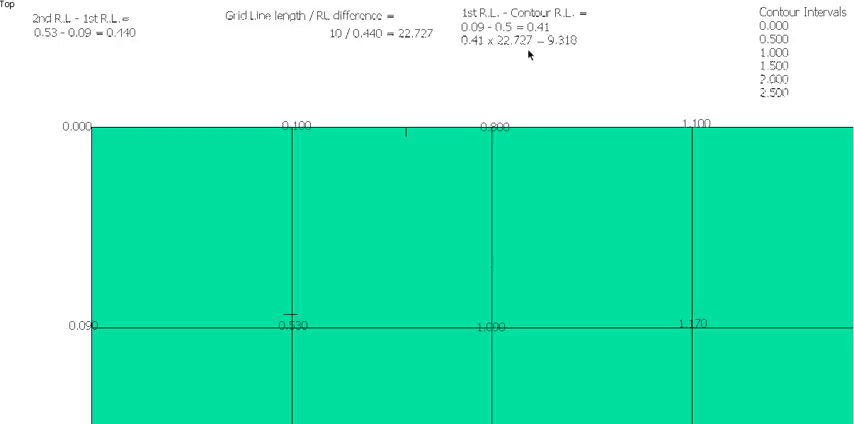
{"action": "mouse_move", "coordinate": [510, 80]}
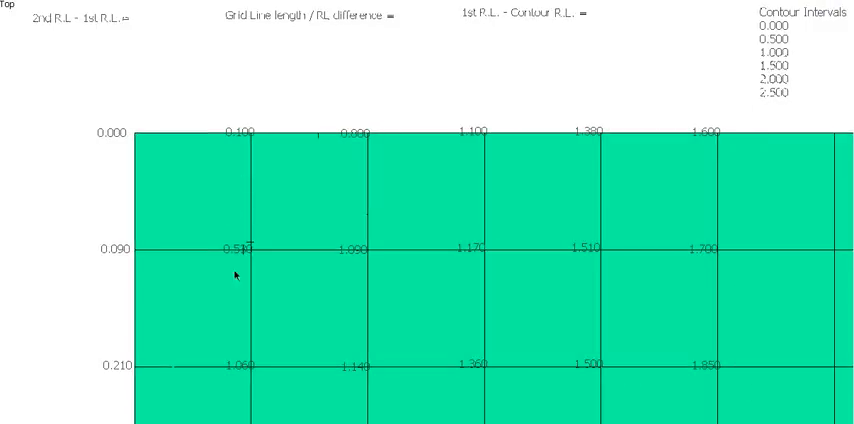
{"action": "mouse_move", "coordinate": [164, 373]}
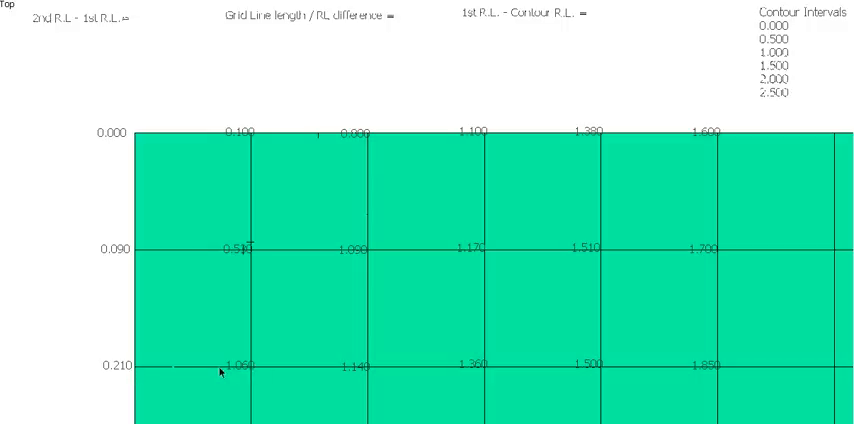
- Edit the notes to show 1.060-0.210=0.850, 10/0.850=11.765 and 0.29 x 11.765=3.412
{"action": "left_click", "coordinate": [221, 371]}
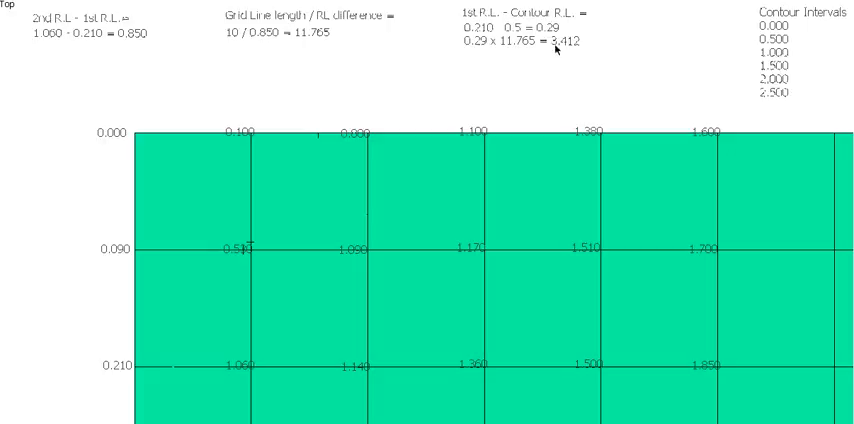
{"action": "mouse_move", "coordinate": [710, 3]}
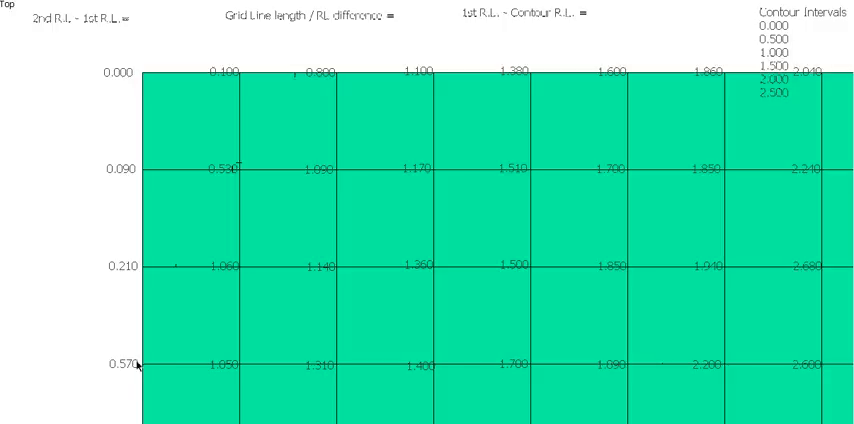
{"action": "mouse_move", "coordinate": [154, 277]}
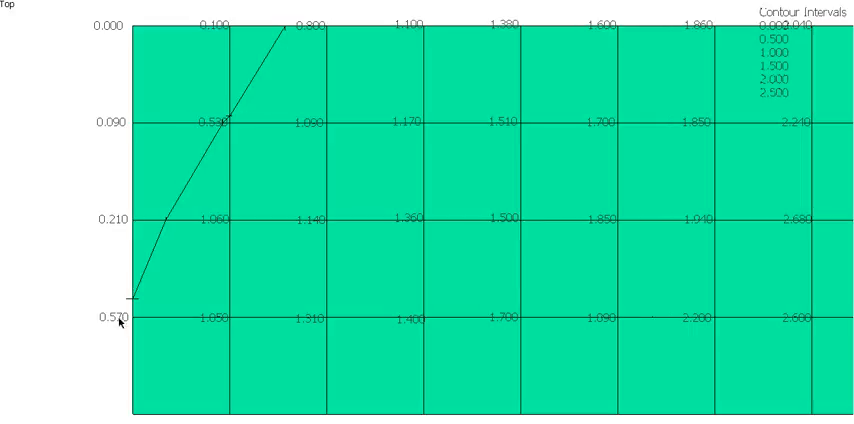
{"action": "mouse_move", "coordinate": [287, 42]}
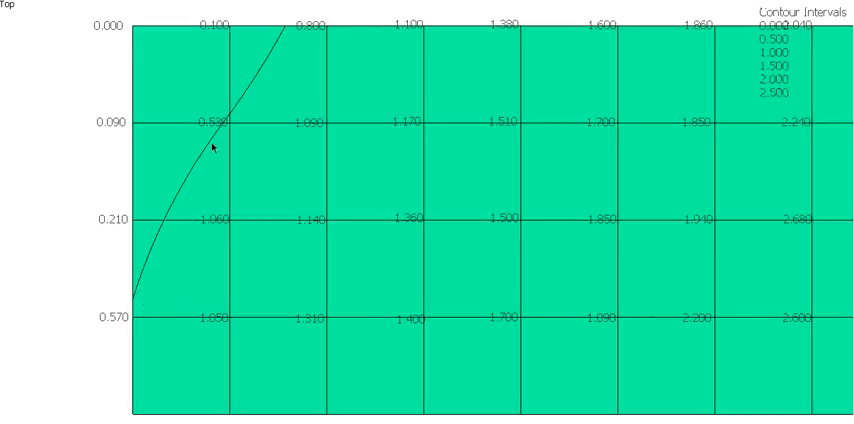
{"action": "mouse_move", "coordinate": [261, 72]}
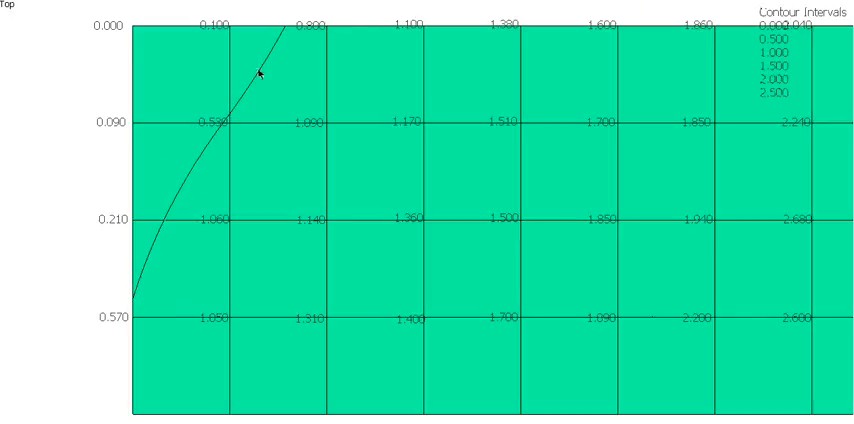
{"action": "mouse_move", "coordinate": [130, 320]}
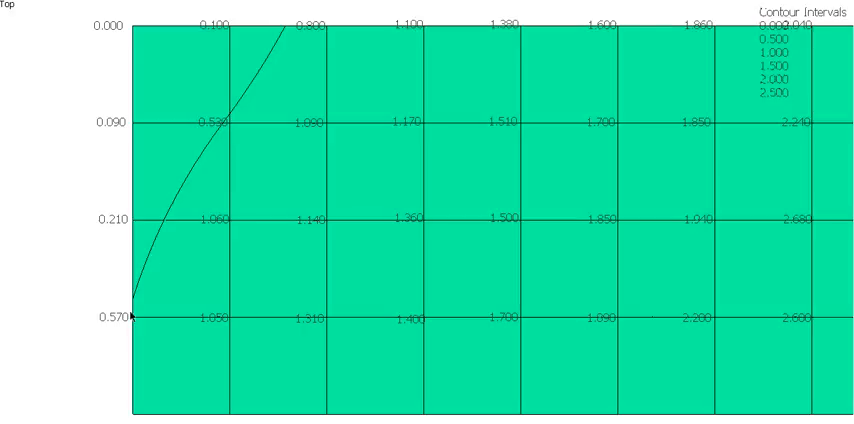
{"action": "mouse_move", "coordinate": [248, 105]}
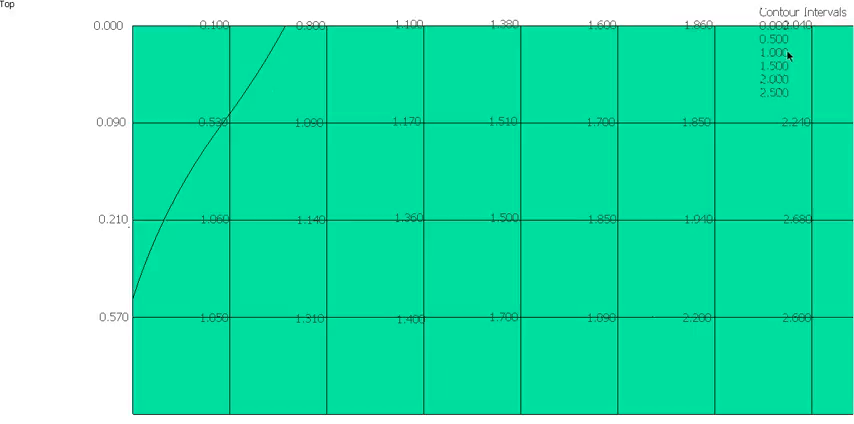
{"action": "mouse_move", "coordinate": [483, 44]}
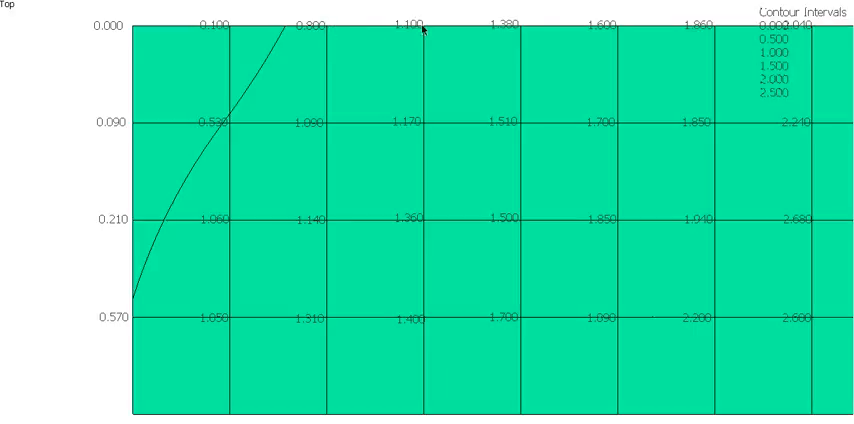
{"action": "mouse_move", "coordinate": [337, 63]}
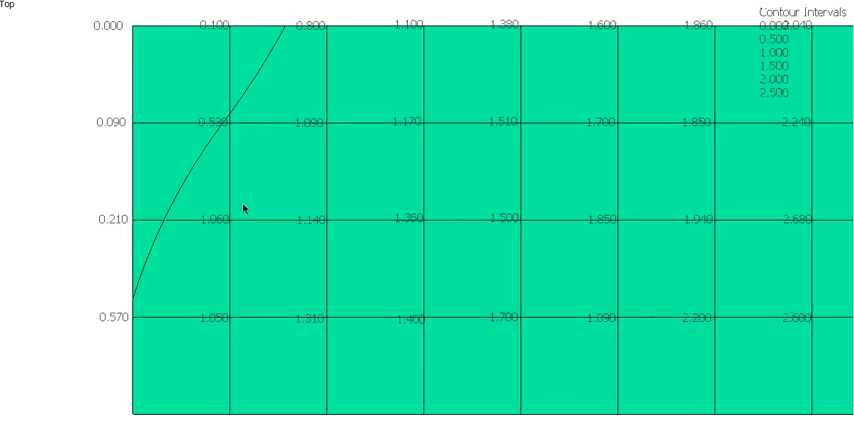
{"action": "mouse_move", "coordinate": [223, 220]}
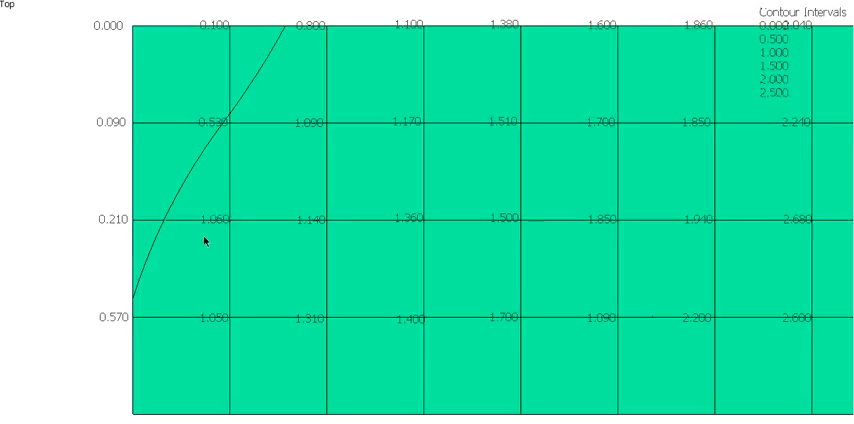
{"action": "mouse_move", "coordinate": [205, 326]}
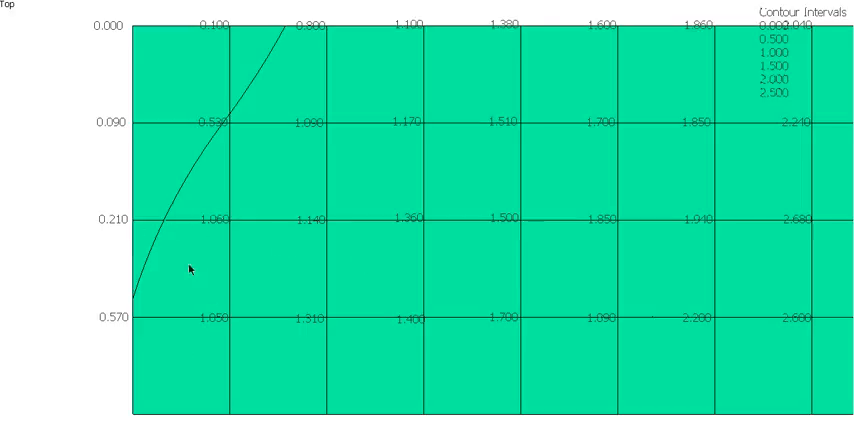
{"action": "mouse_move", "coordinate": [665, 8]}
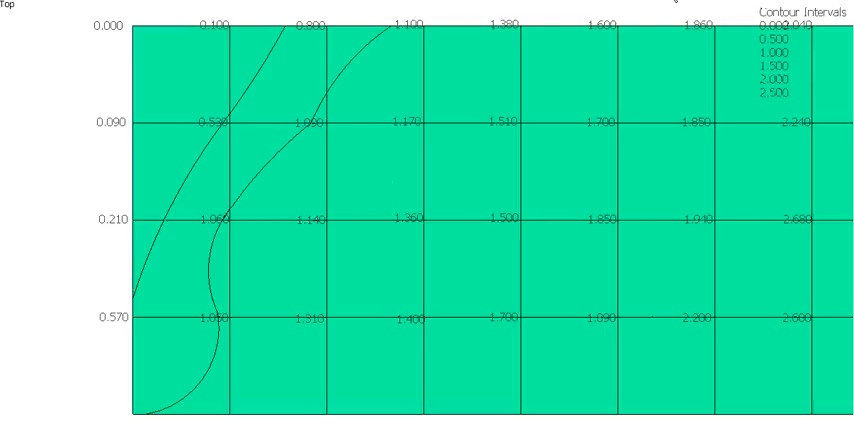
{"action": "mouse_move", "coordinate": [332, 112]}
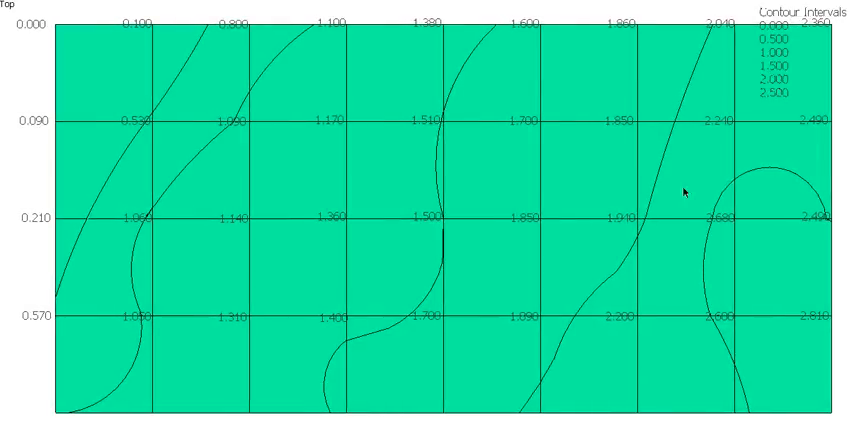
{"action": "mouse_move", "coordinate": [818, 197]}
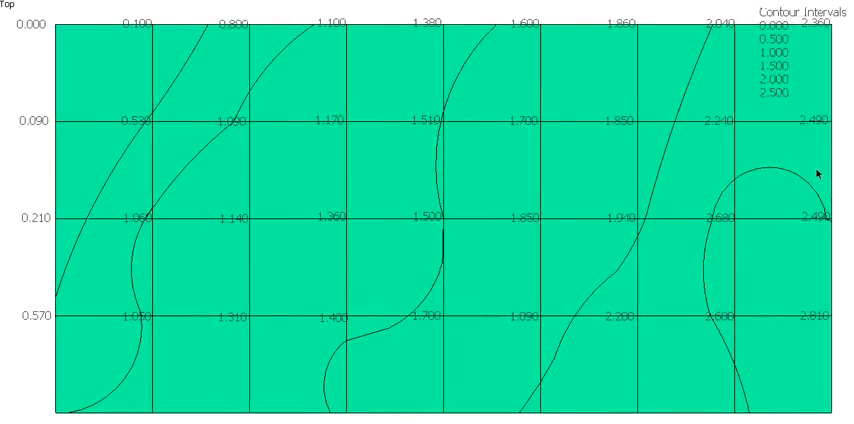
{"action": "mouse_move", "coordinate": [838, 252]}
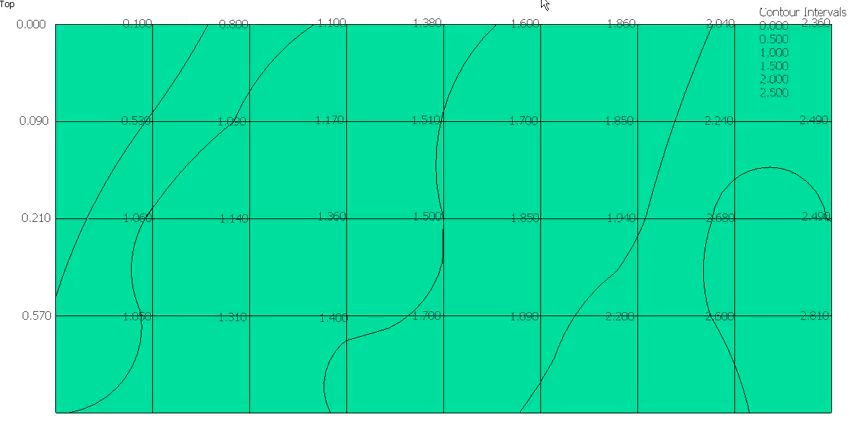
{"action": "mouse_move", "coordinate": [418, 22]}
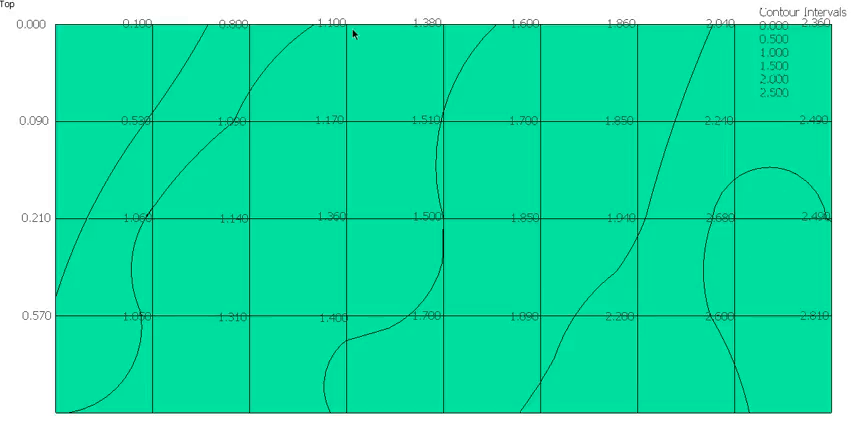
{"action": "mouse_move", "coordinate": [368, 20]}
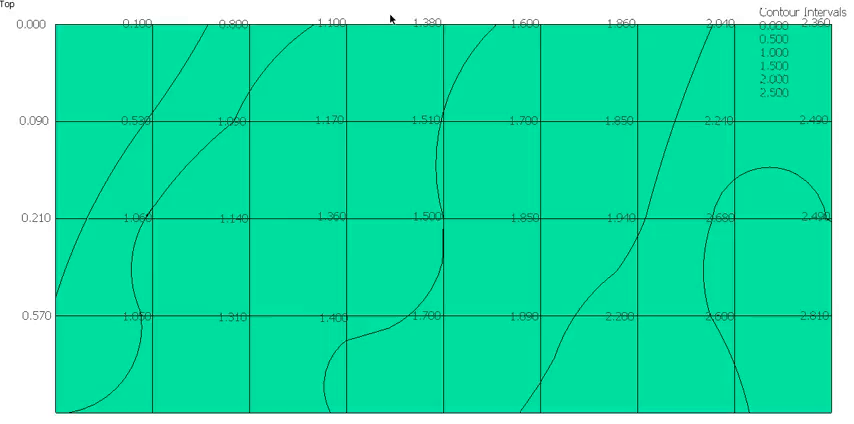